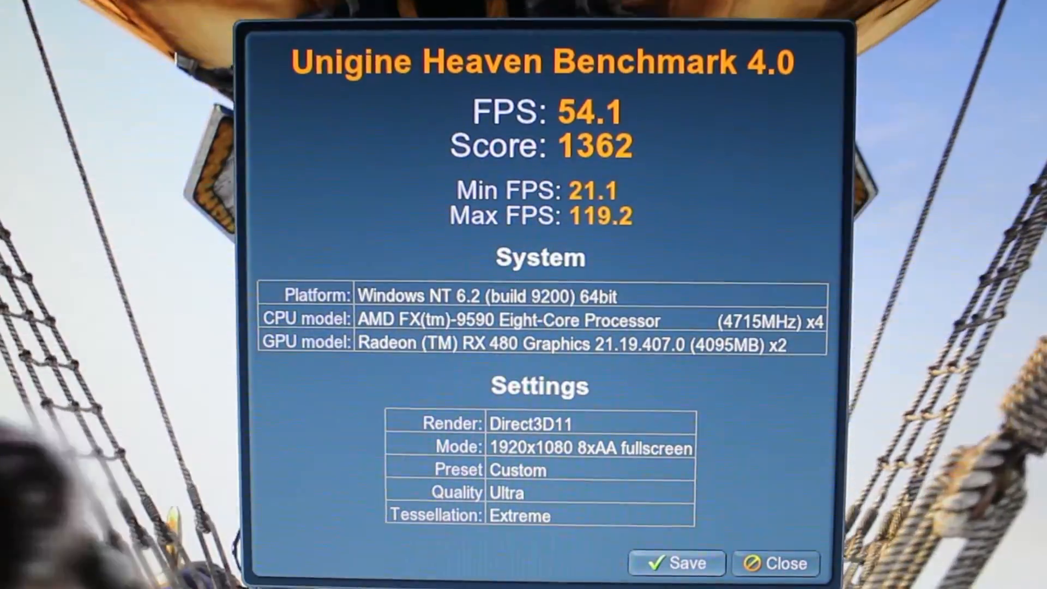
pyautogui.click(777, 562)
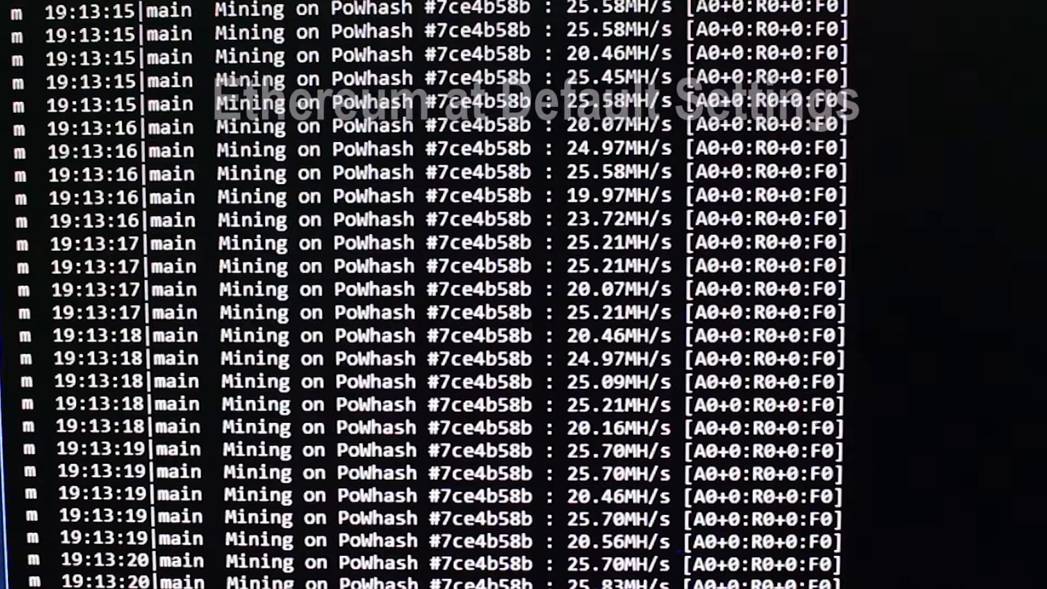
pyautogui.scroll(-3)
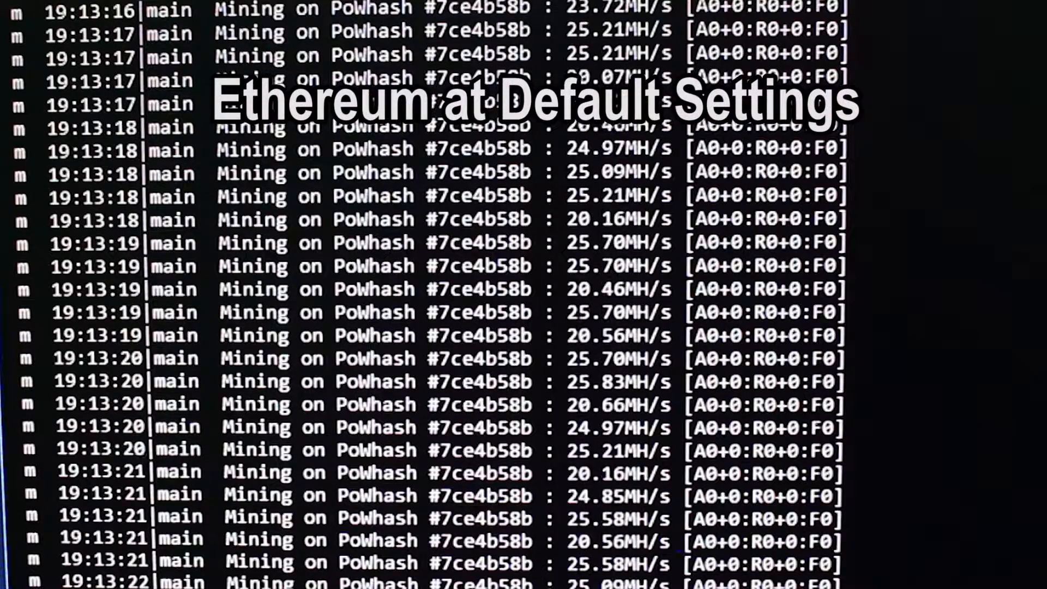
pyautogui.scroll(-3)
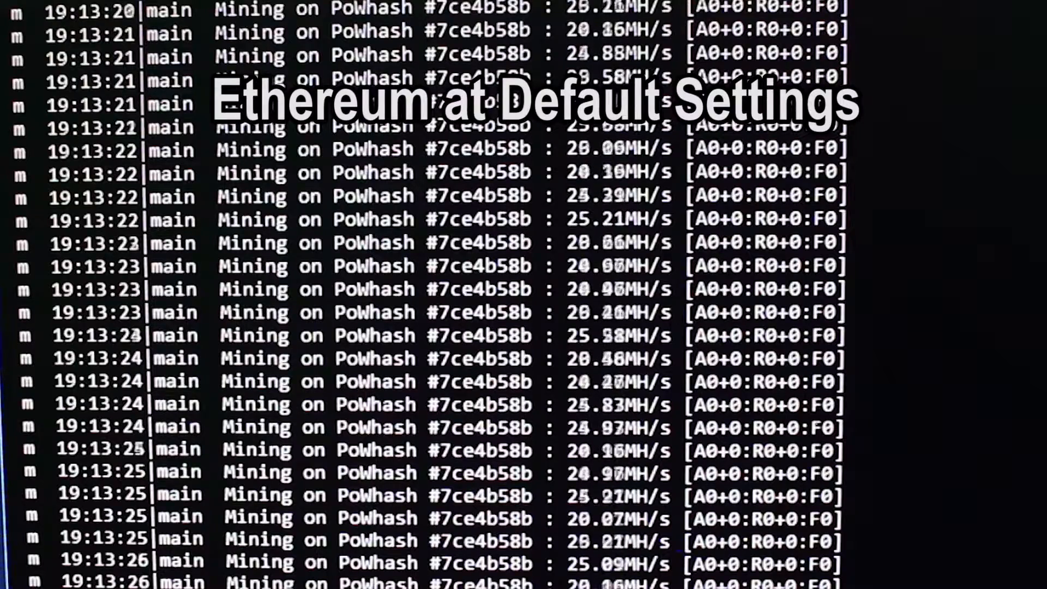
pyautogui.scroll(-3)
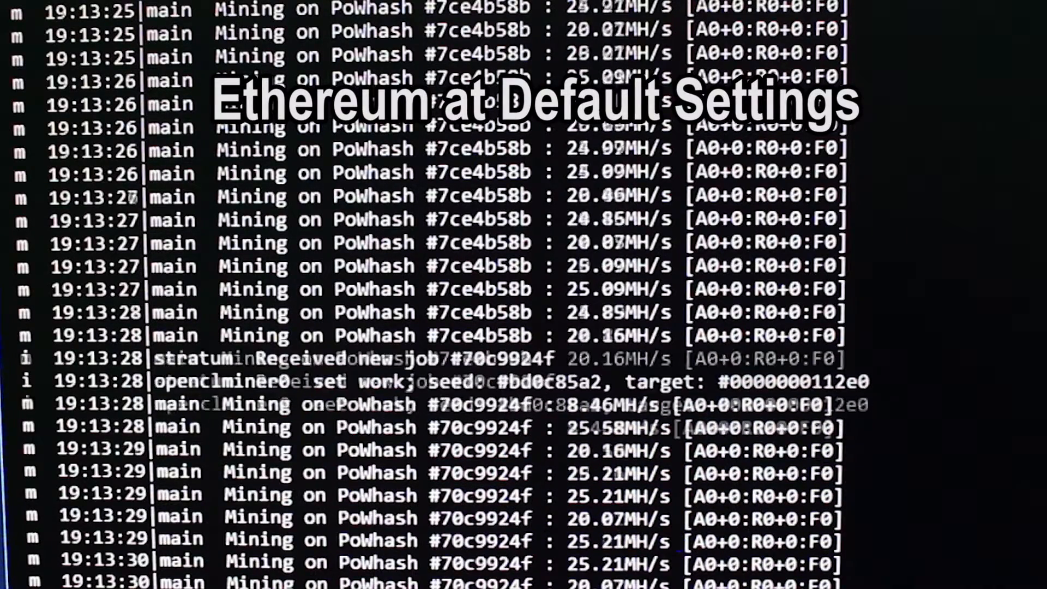
pyautogui.scroll(-3)
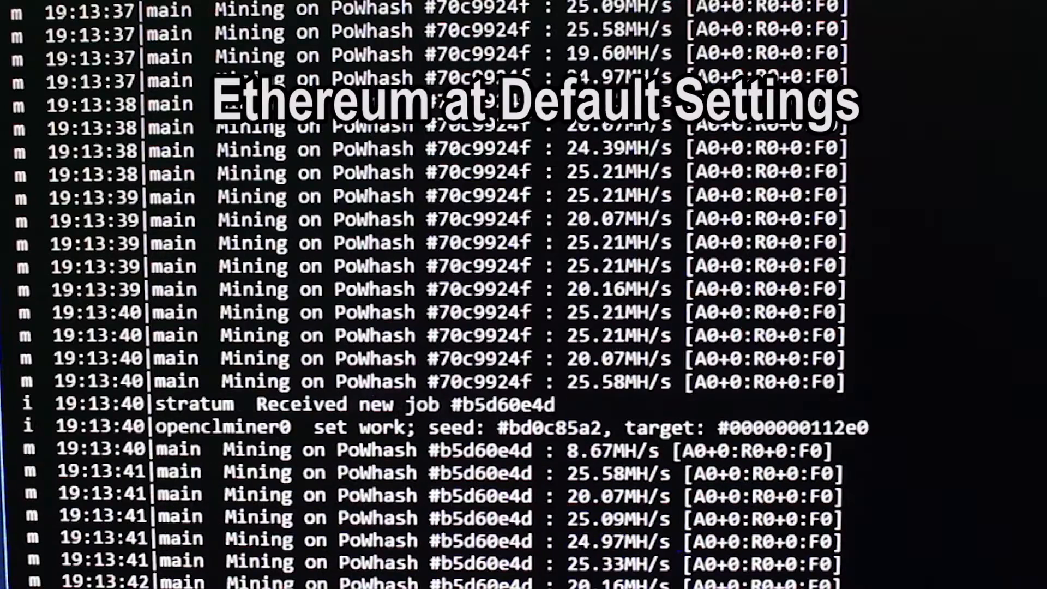
pyautogui.scroll(-3)
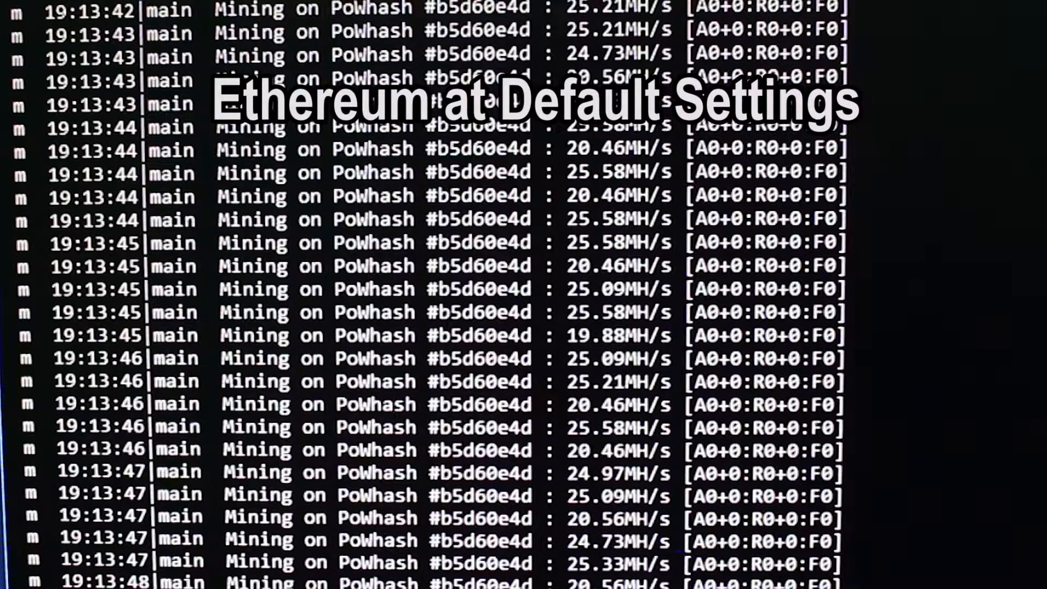
pyautogui.scroll(-3)
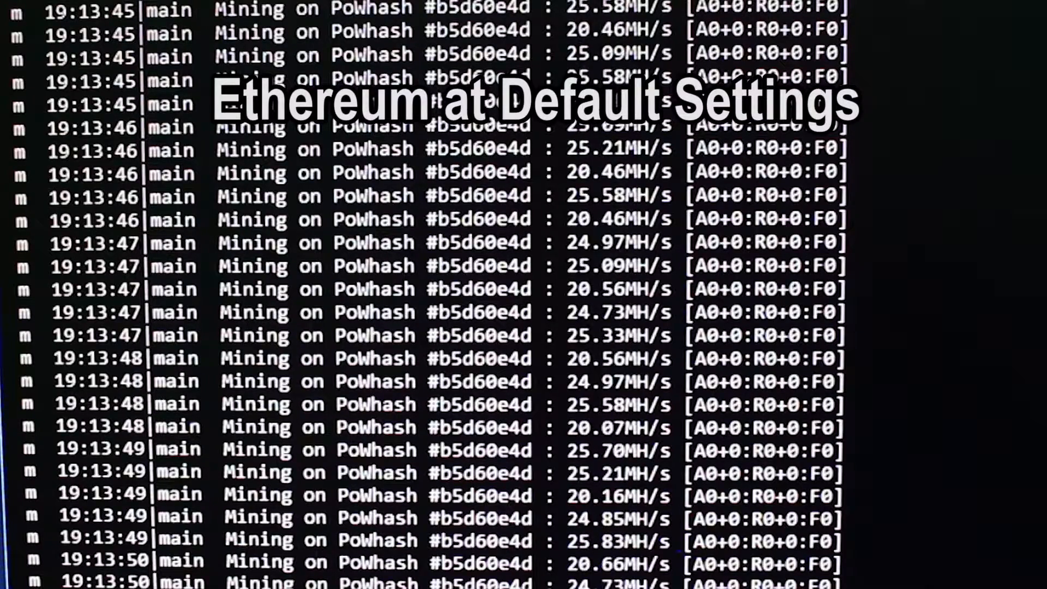
pyautogui.scroll(-3)
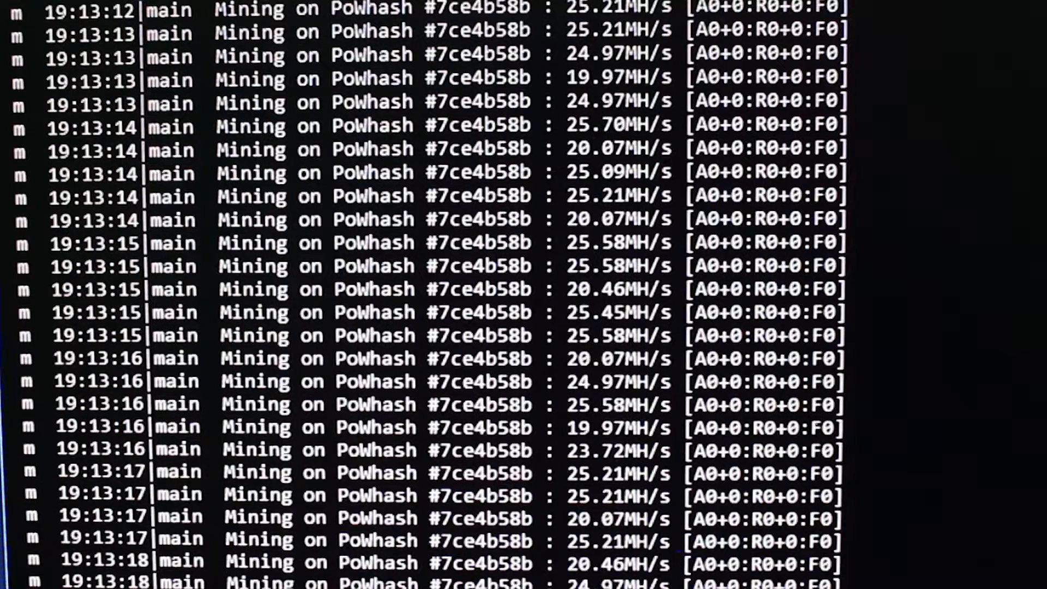
pyautogui.scroll(-3)
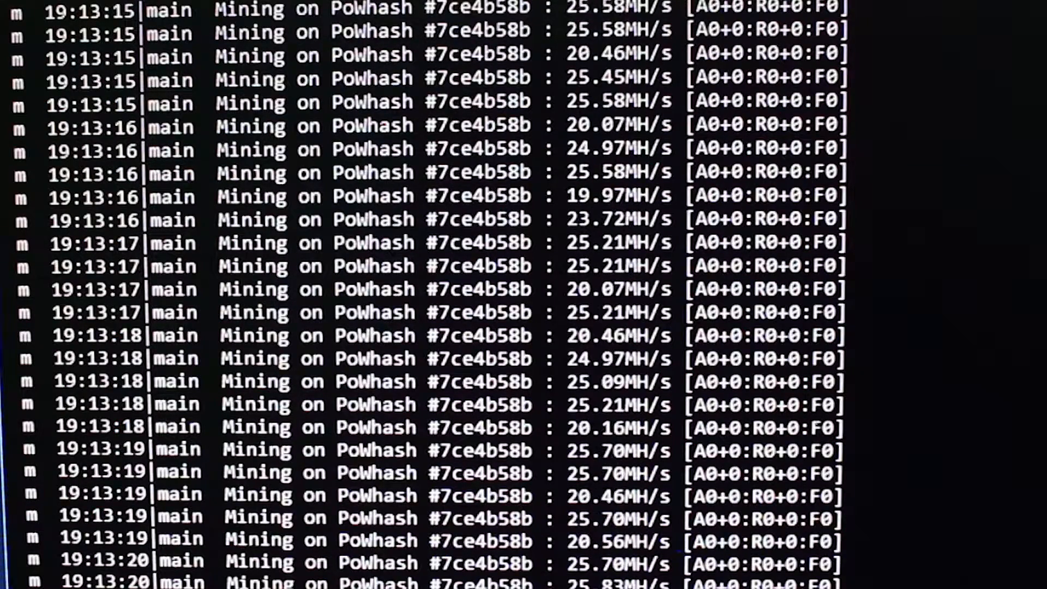
pyautogui.scroll(-3)
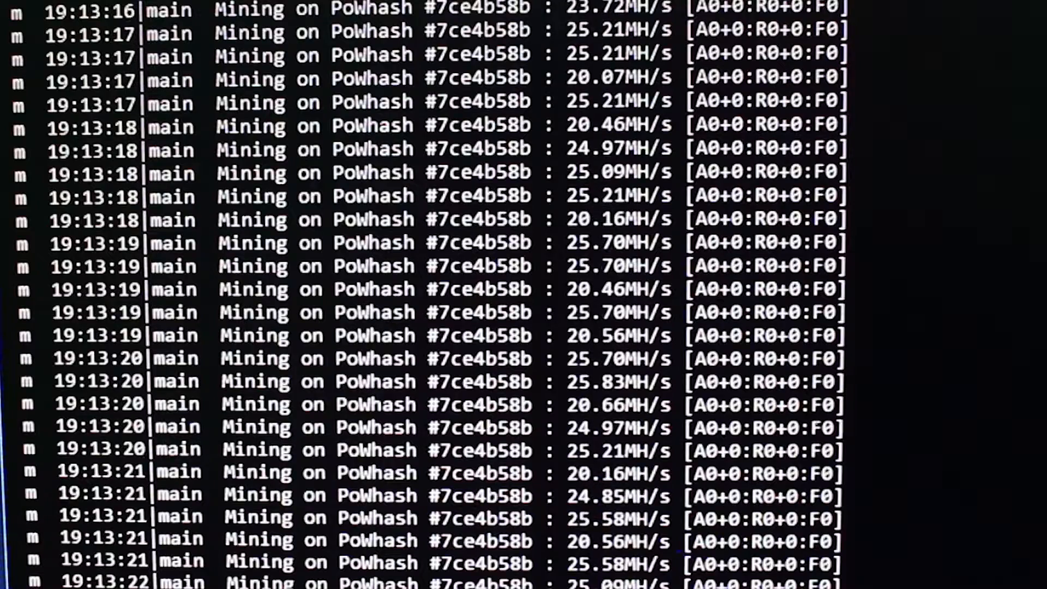
pyautogui.scroll(-3)
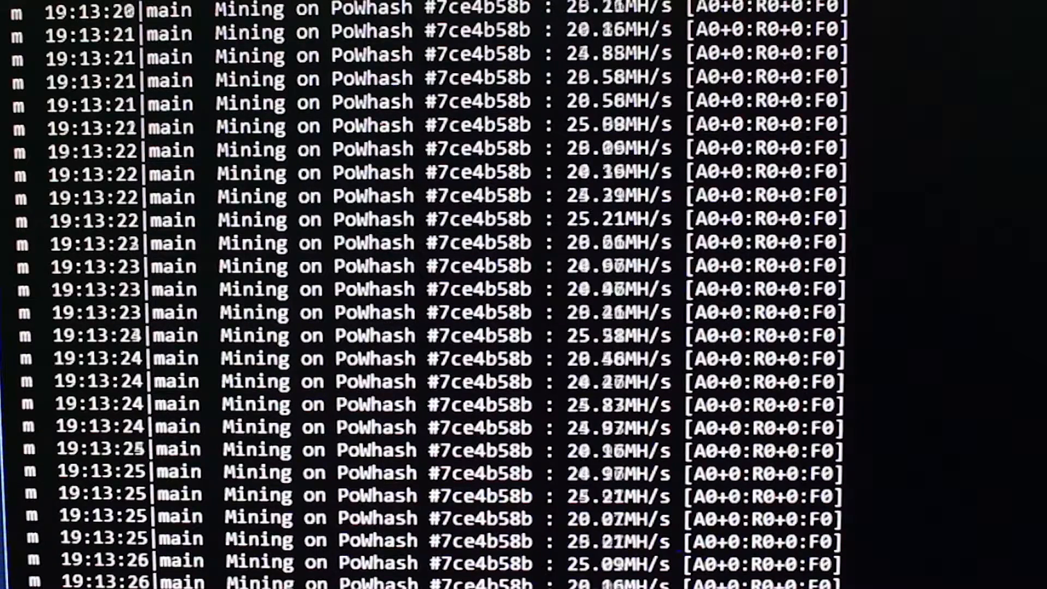
pyautogui.scroll(-3)
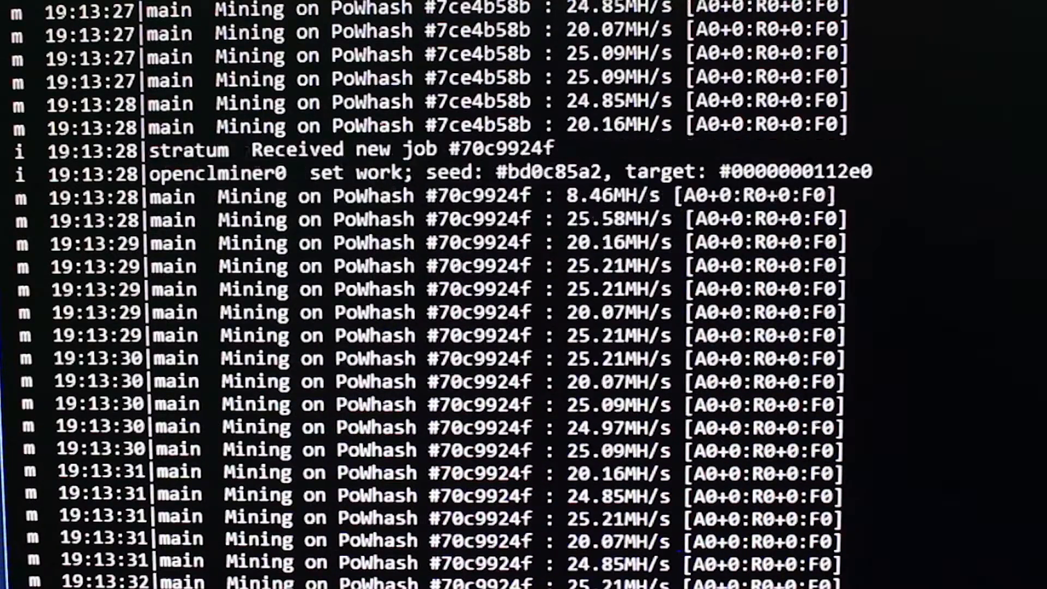
pyautogui.scroll(-3)
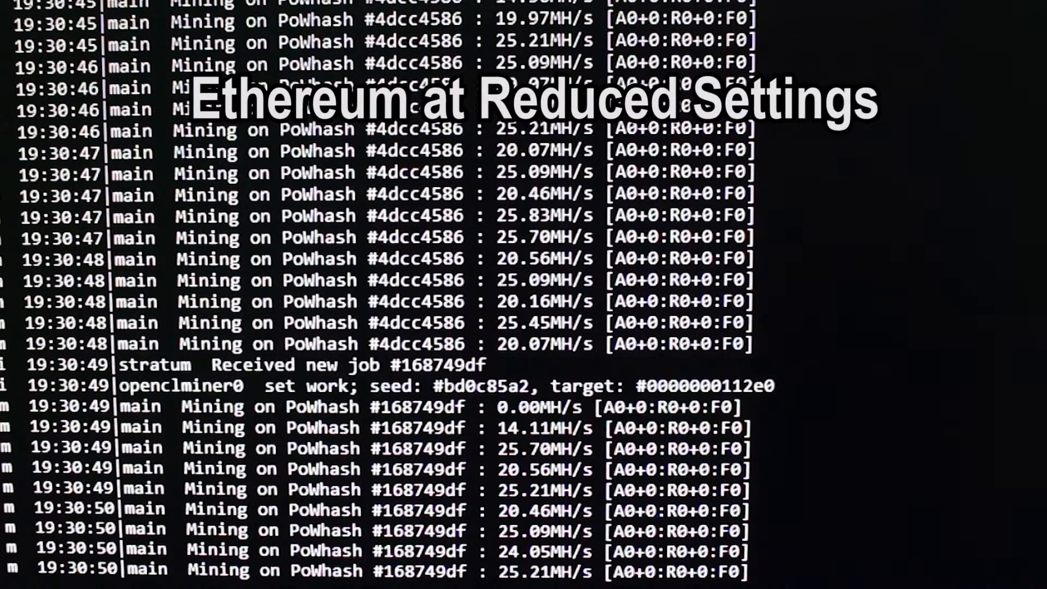
pyautogui.scroll(-3)
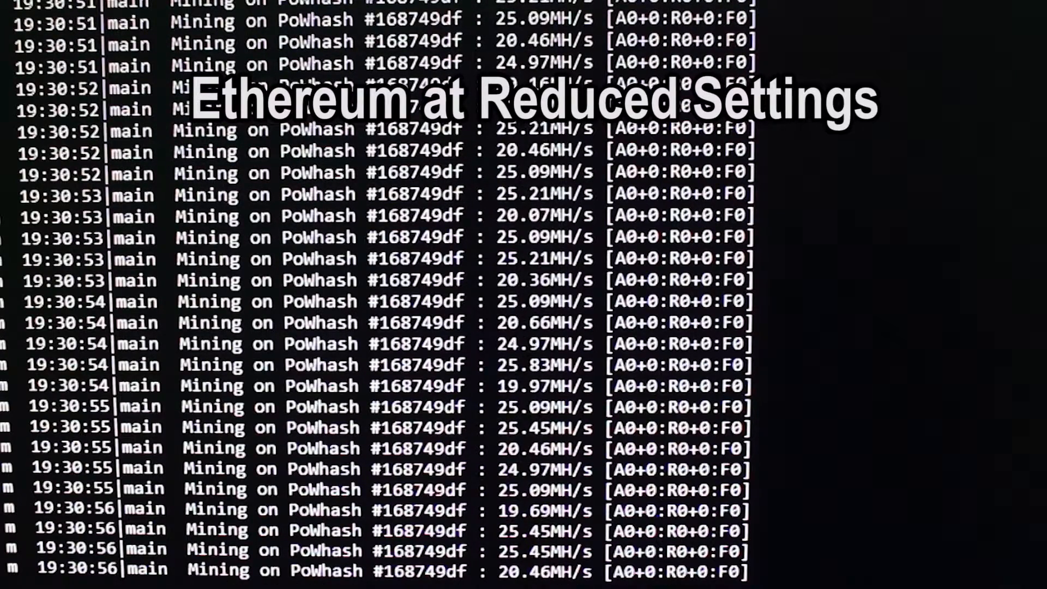
pyautogui.scroll(-3)
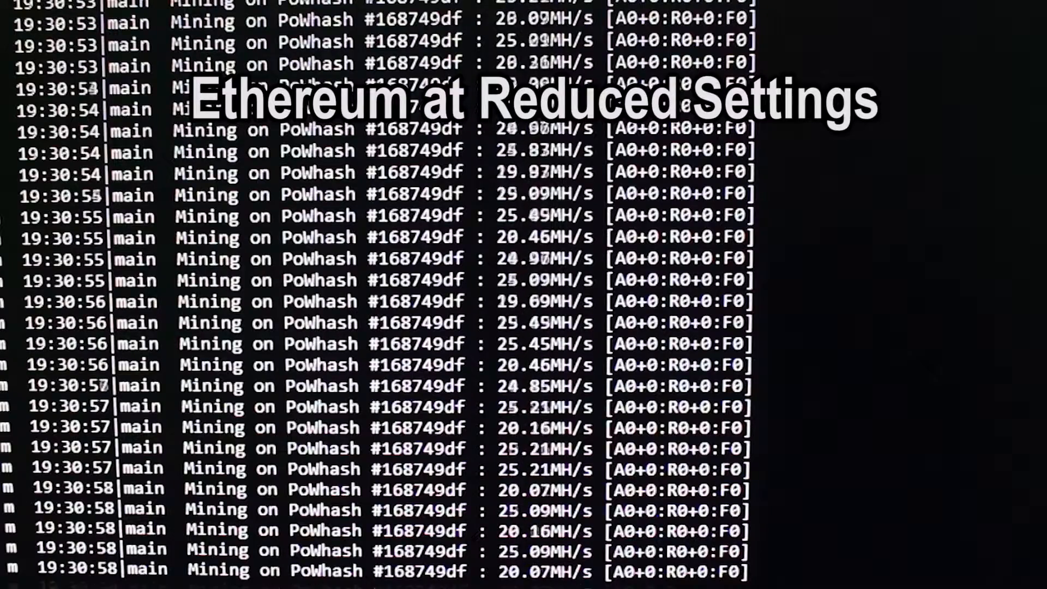